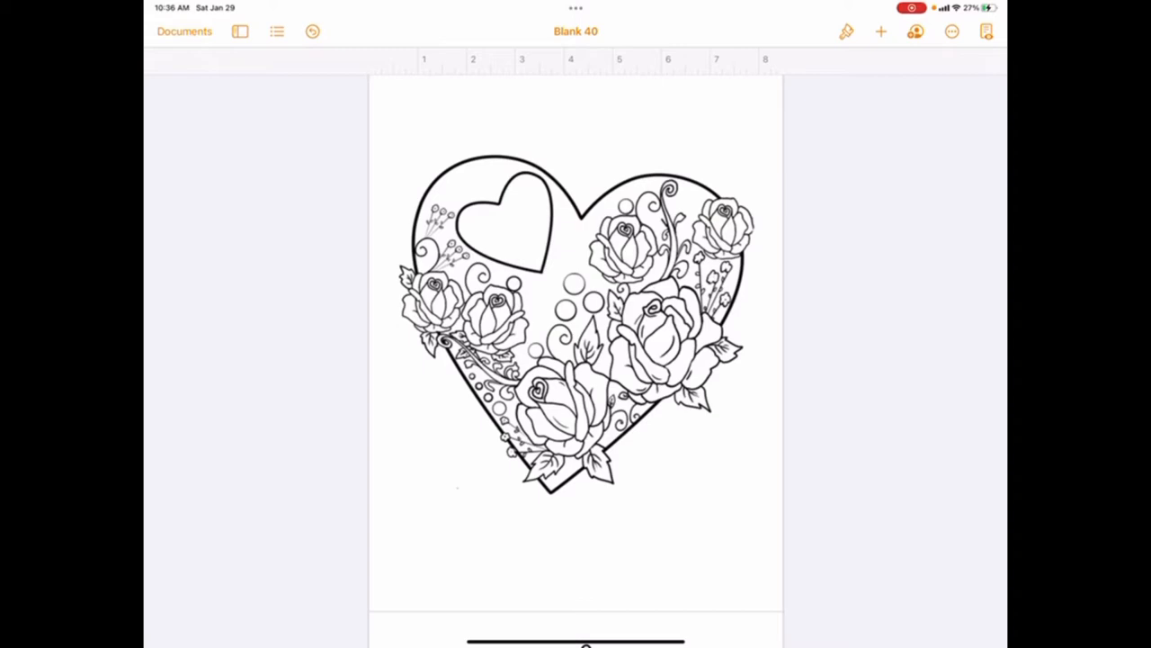
View the heart-and-roses coloring page in the Pages document before uploading it to Cricut Design Space
{"action": "left_click", "coordinate": [575, 342]}
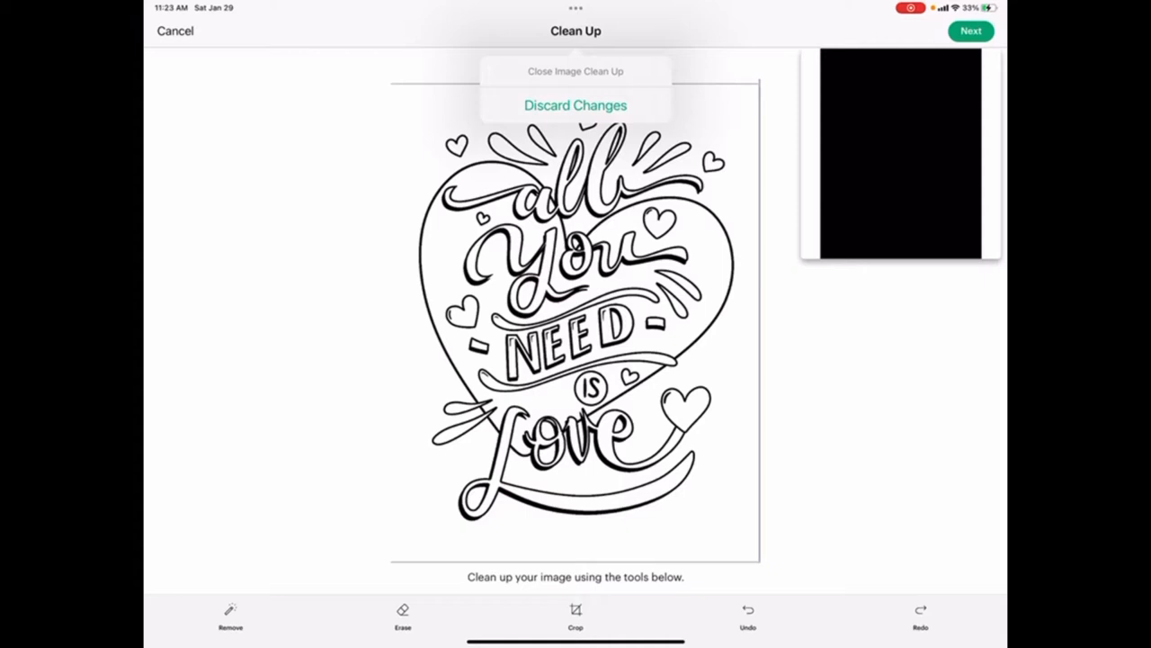
Discard the uploaded image's clean-up changes and start a fresh canvas with a square shape
{"action": "left_click", "coordinate": [576, 104]}
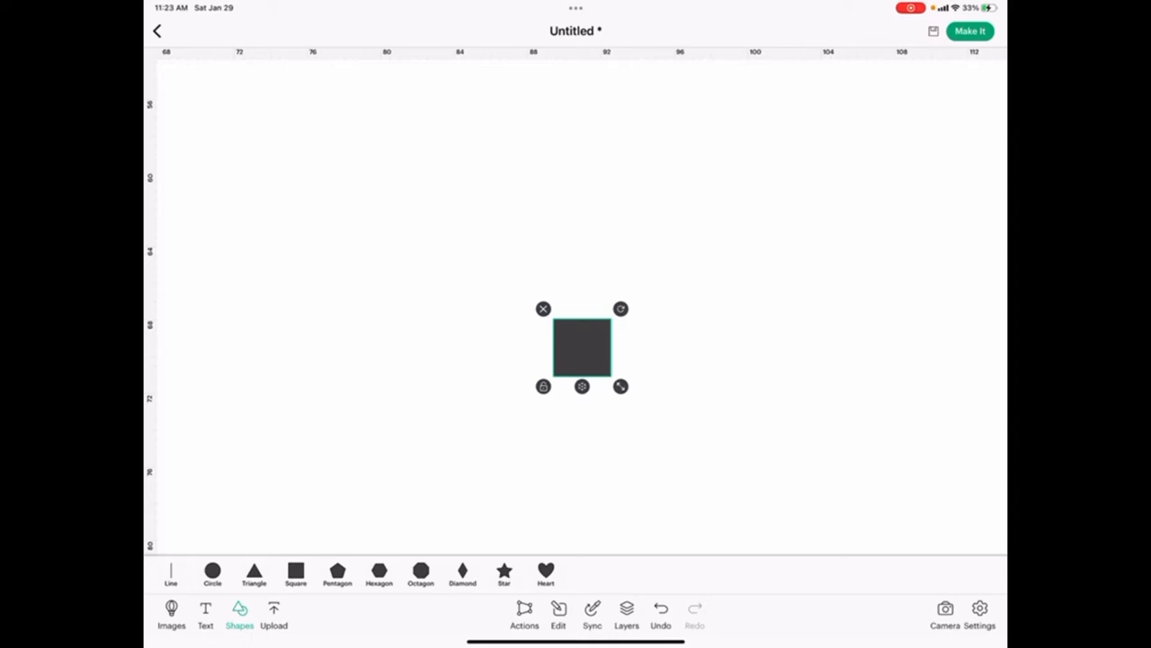
Resize the square to an 8 by 10 rectangle and choose Make It with On Mat loading
{"action": "left_click", "coordinate": [558, 615]}
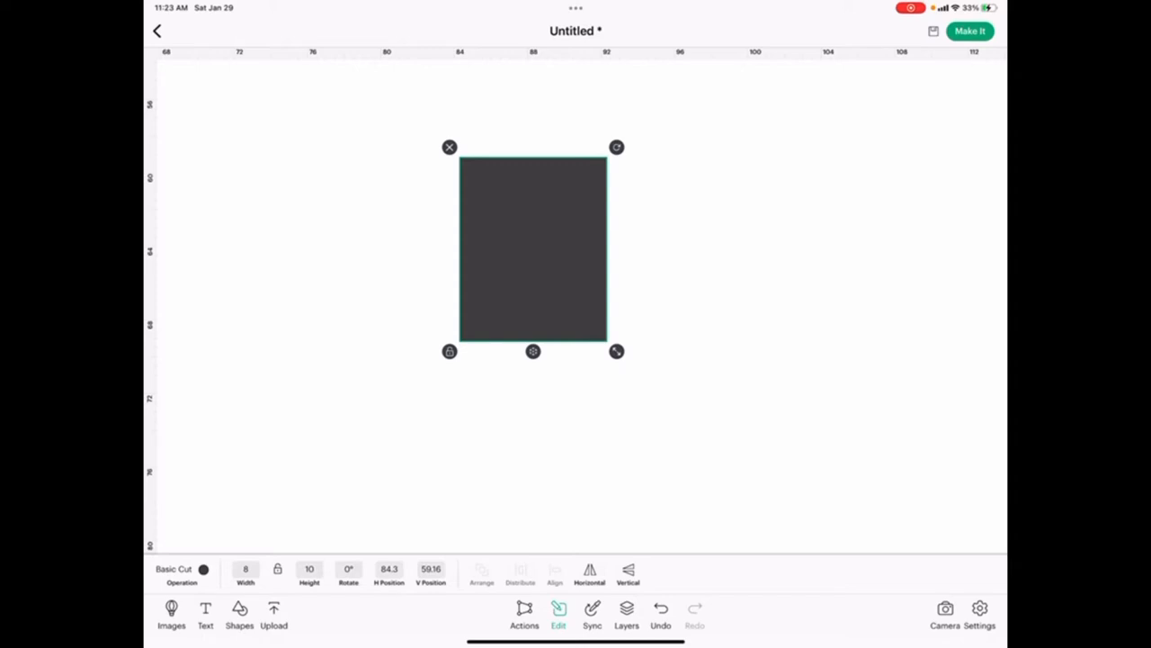
{"action": "left_click", "coordinate": [969, 30]}
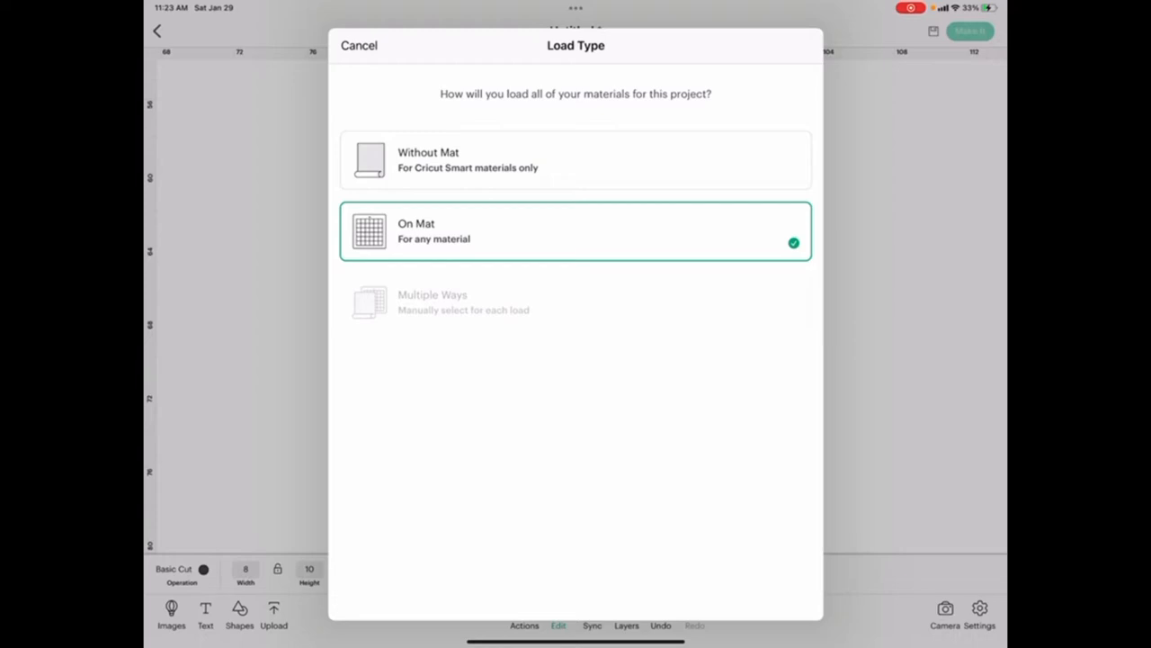
Confirm On Mat to preview the 8×10 rectangle on a 12×12 mat with Basic Cut
{"action": "left_click", "coordinate": [575, 230]}
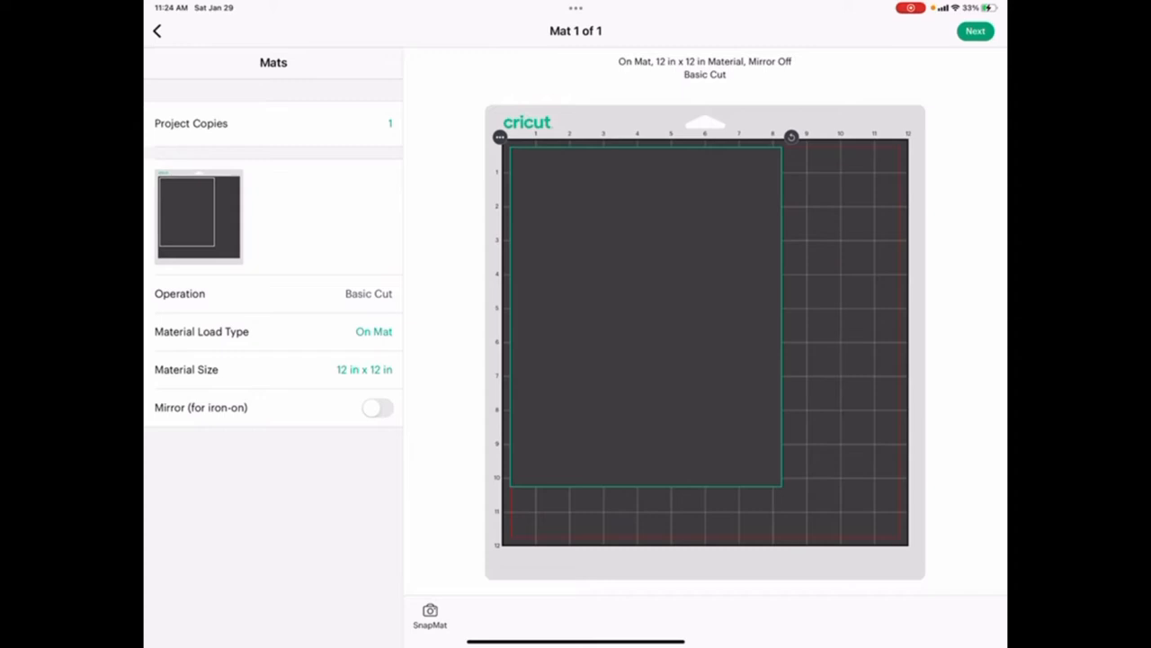